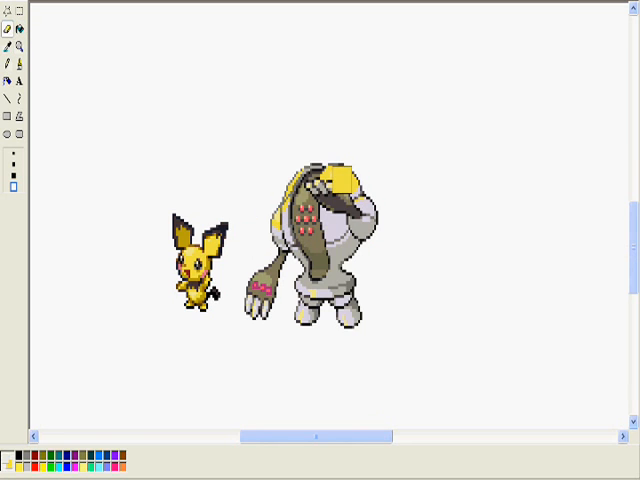
Step: Fill Regigigas's white body with the custom yellow and move Pichu's ear onto its head
{"action": "left_click_drag", "start_coordinate": [68, 150], "coordinate": [95, 185]}
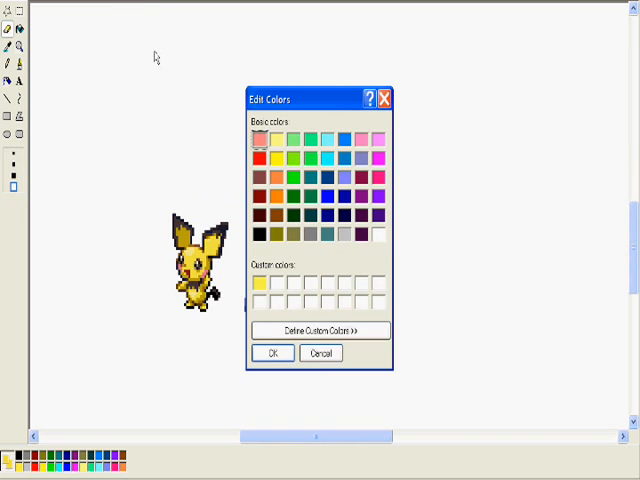
{"action": "left_click", "coordinate": [320, 330]}
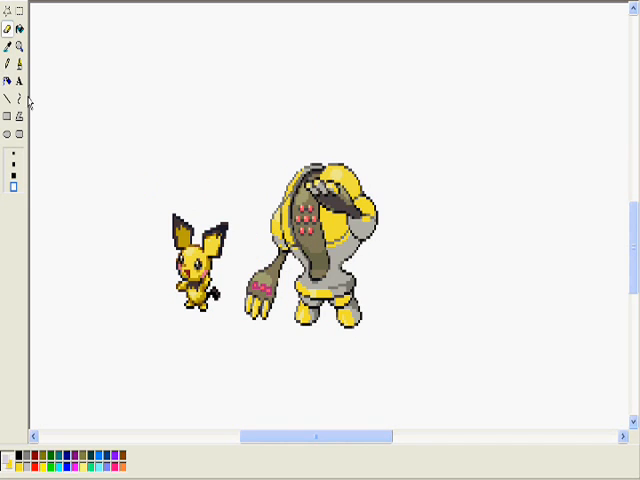
{"action": "left_click", "coordinate": [6, 47]}
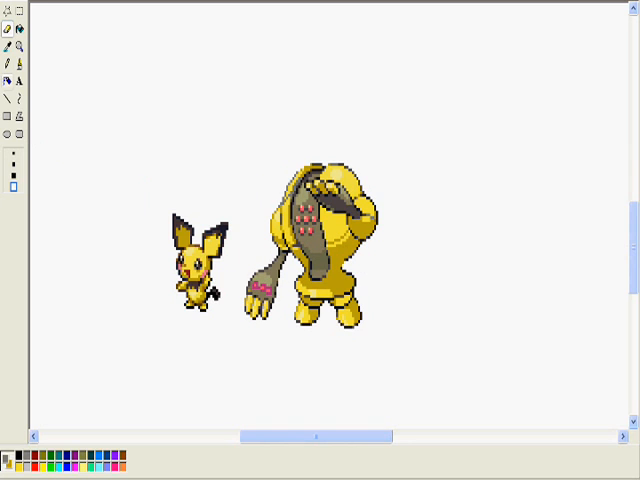
{"action": "left_click", "coordinate": [6, 32]}
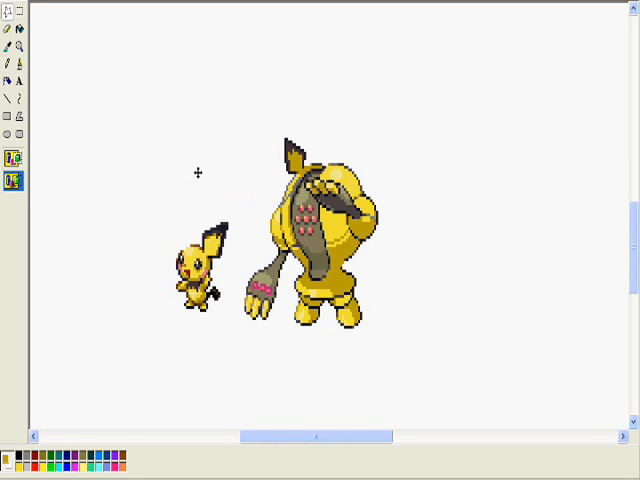
{"action": "left_click_drag", "start_coordinate": [146, 200], "coordinate": [222, 270]}
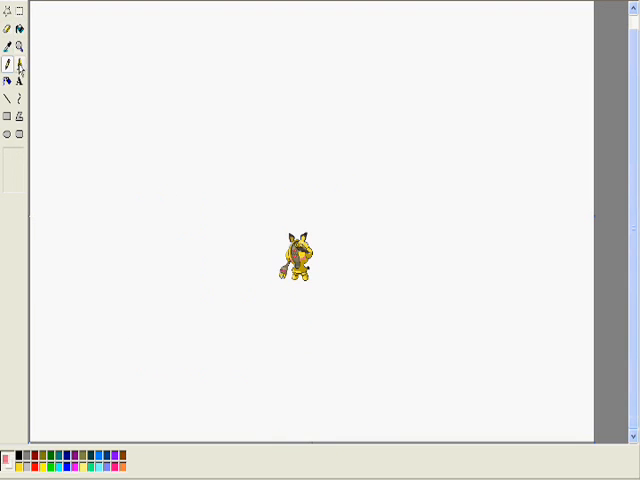
Step: Type the pink caption "Oh oh its Regichu!!!!" above the sprite
{"action": "type", "text": "0"}
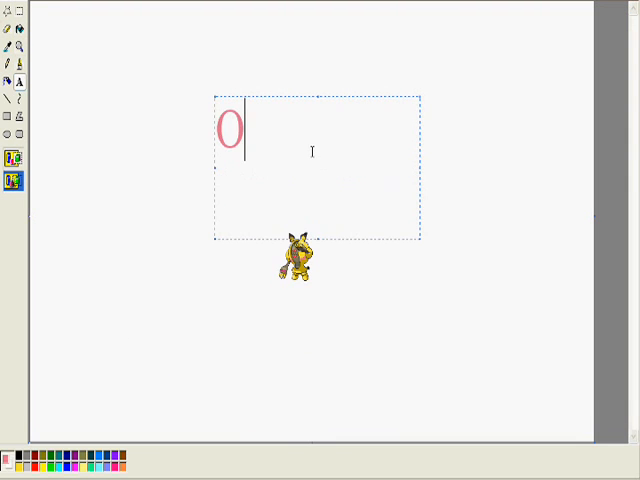
{"action": "type", "text": "h oh its Regic"}
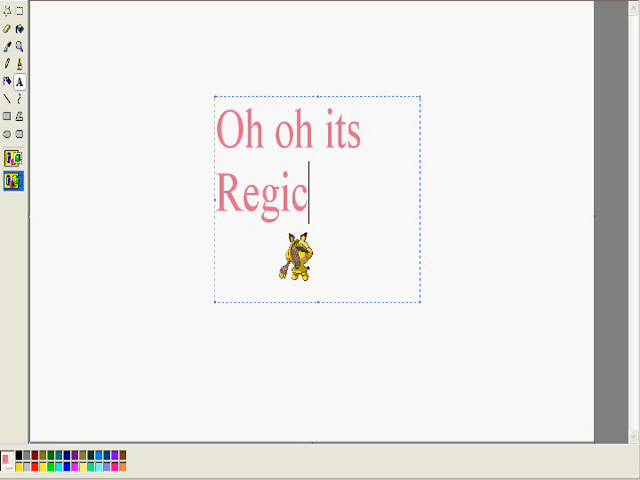
{"action": "type", "text": "hu!!!!"}
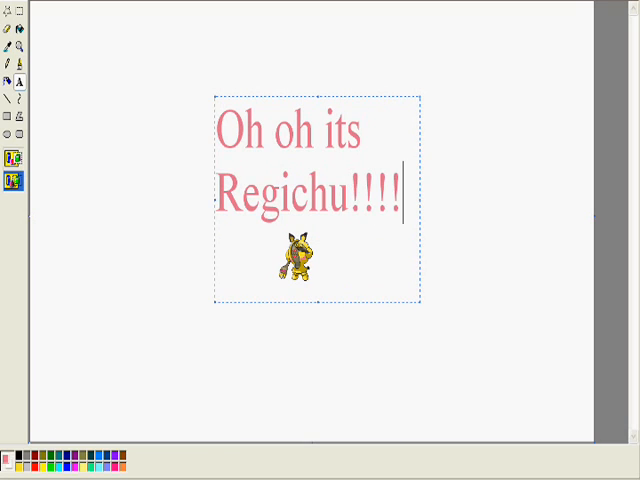